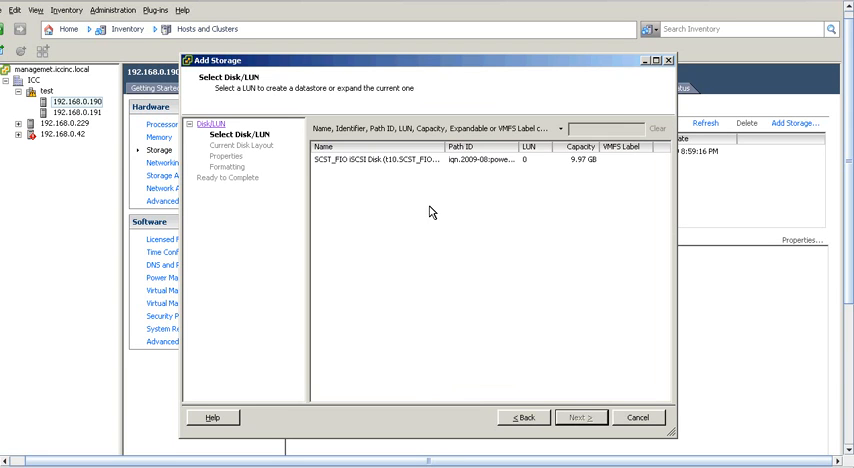
- Select the SCST iSCSI LUN for the new datastore and accept its blank disk layout
{"action": "left_click", "coordinate": [420, 160]}
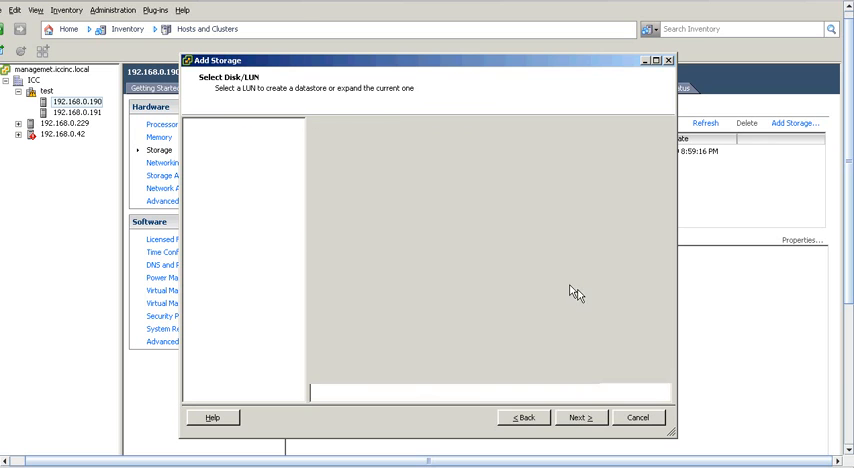
{"action": "left_click", "coordinate": [580, 416]}
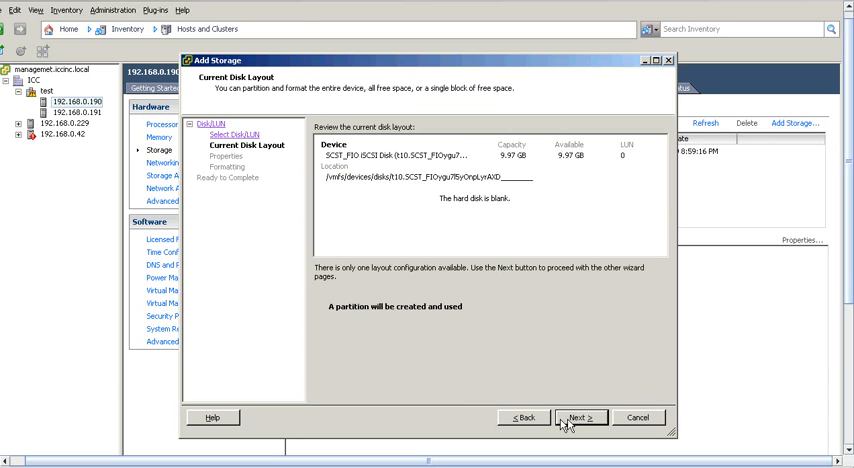
{"action": "left_click", "coordinate": [580, 416]}
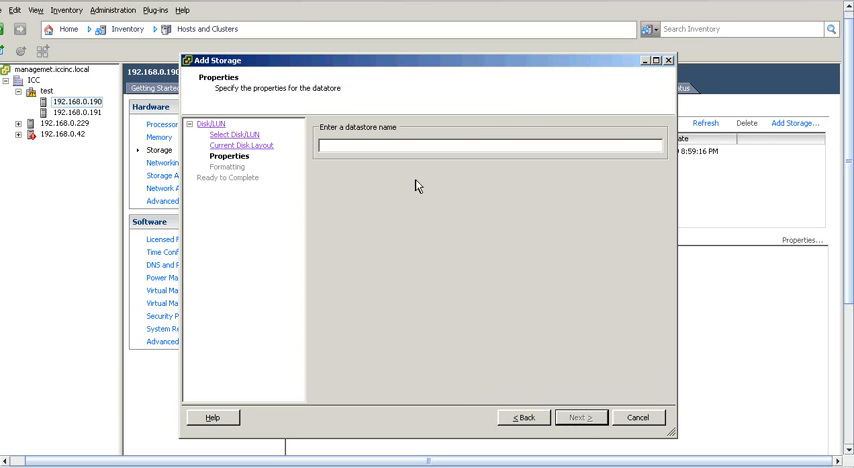
- Name the datastore PowerVault and finish with maximum capacity
{"action": "type", "text": "Power"}
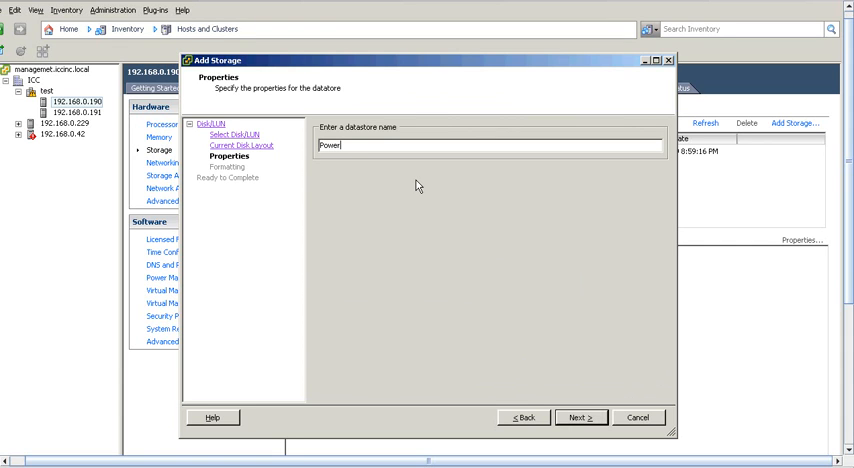
{"action": "type", "text": "Vault"}
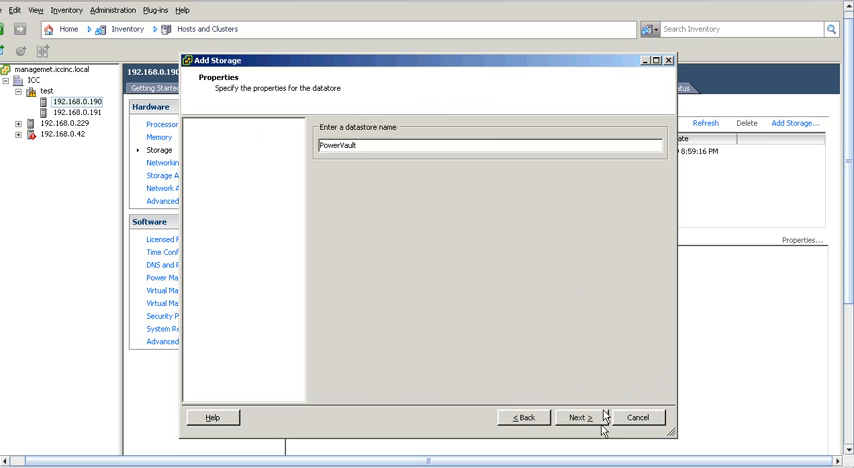
{"action": "left_click", "coordinate": [584, 416]}
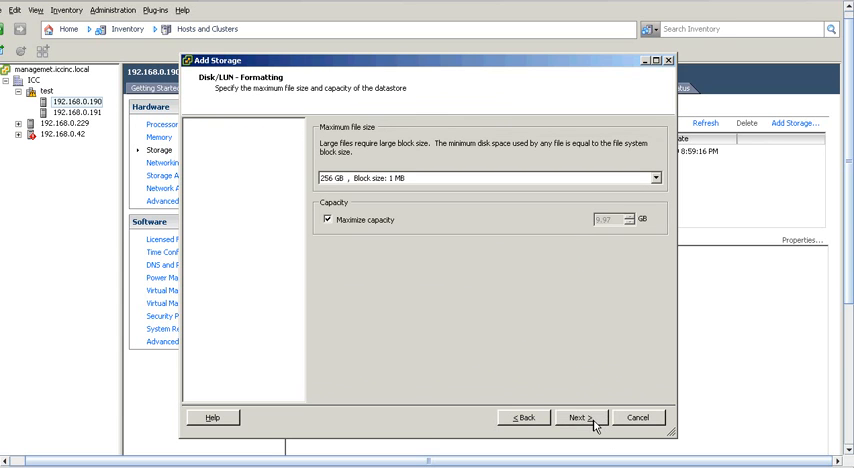
{"action": "left_click", "coordinate": [588, 414]}
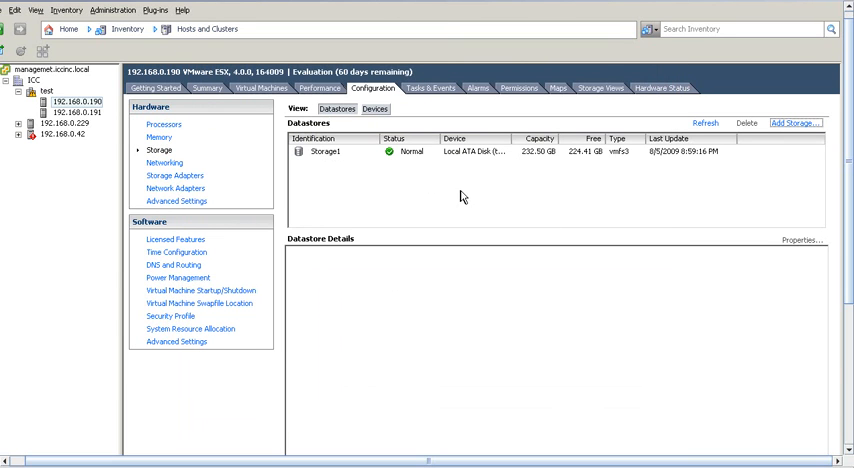
{"action": "mouse_move", "coordinate": [432, 188]}
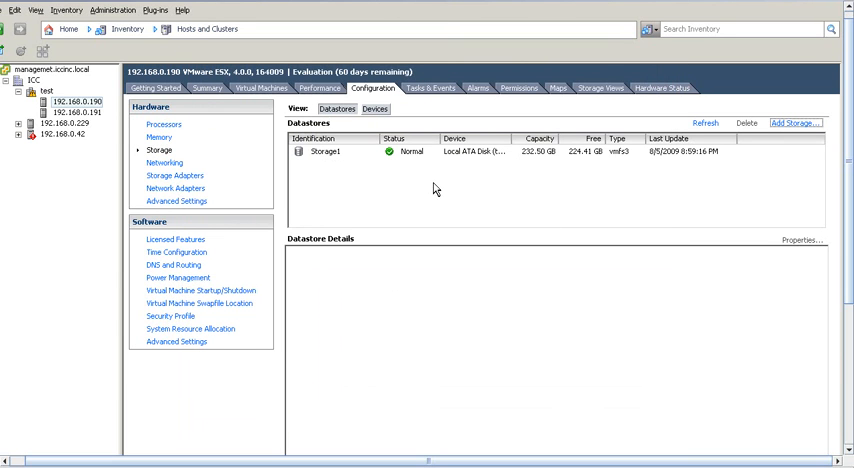
{"action": "mouse_move", "coordinate": [654, 148]}
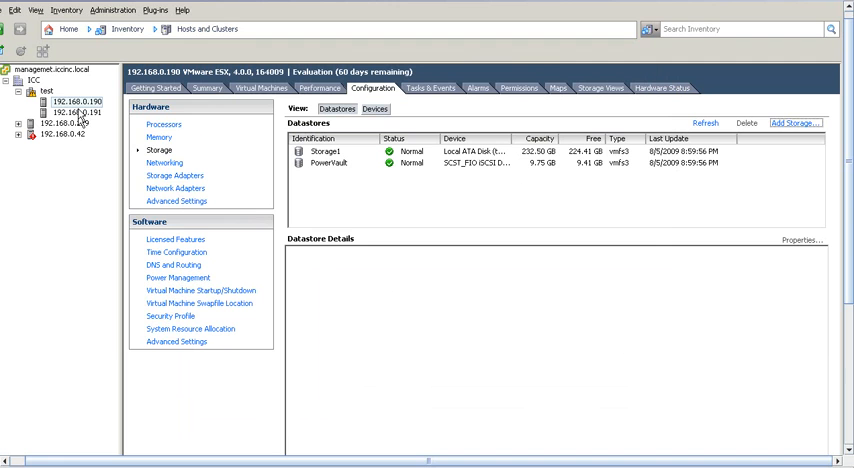
- Start a new virtual machine on host 192.168.0.190 with the Typical configuration
{"action": "right_click", "coordinate": [76, 100]}
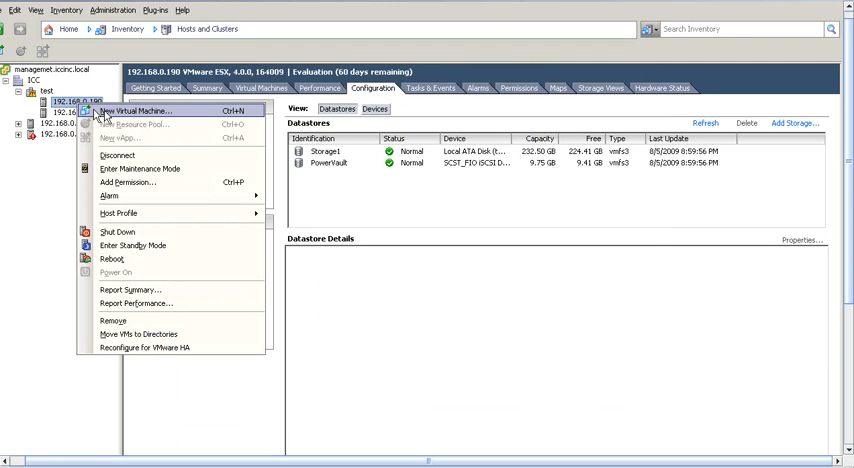
{"action": "left_click", "coordinate": [140, 112]}
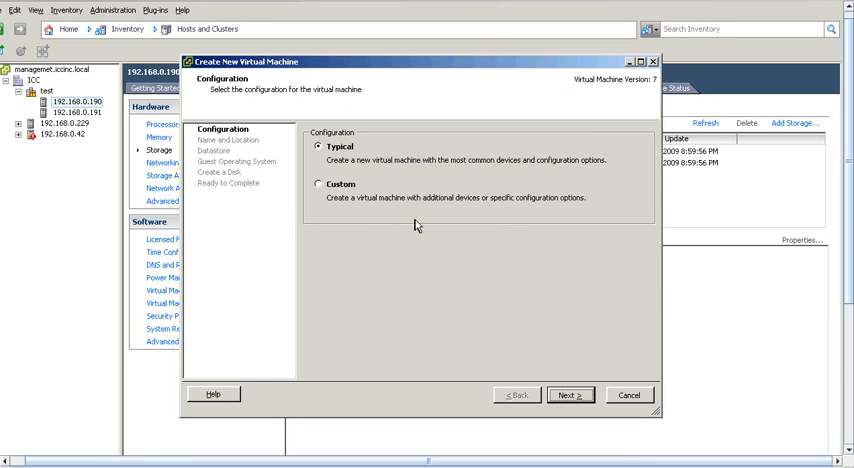
{"action": "mouse_move", "coordinate": [554, 376]}
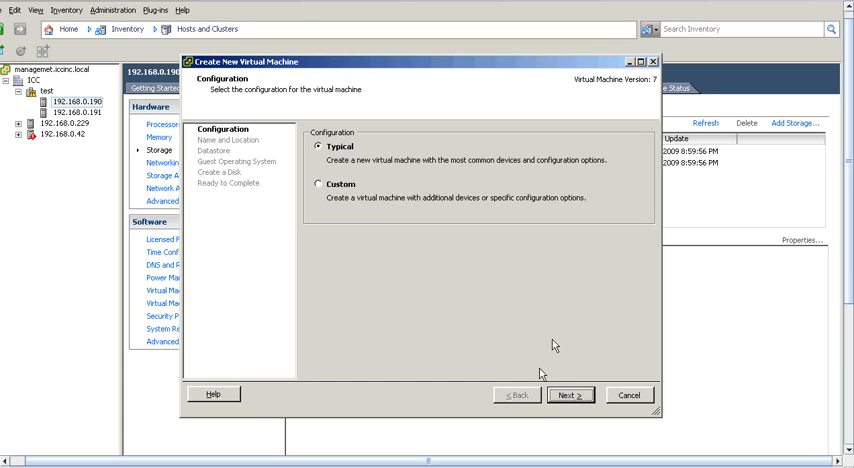
{"action": "left_click", "coordinate": [572, 394]}
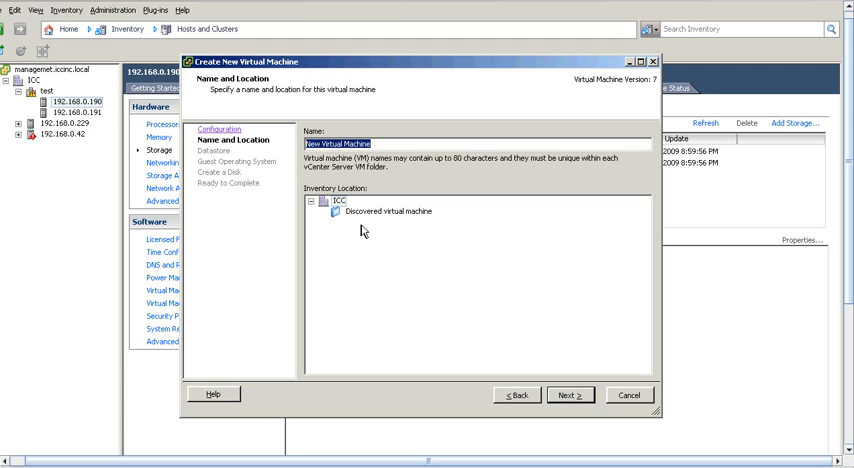
- Name the virtual machine PowerVault and continue to the datastore choice
{"action": "type", "text": "Power"}
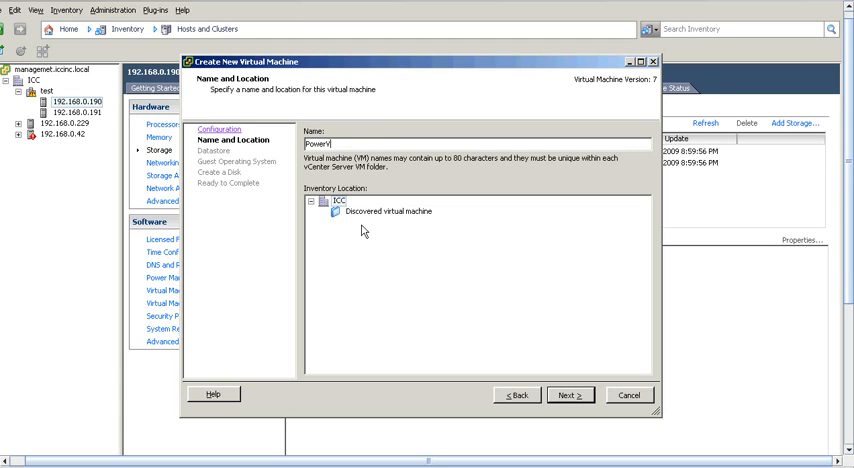
{"action": "type", "text": "Vault"}
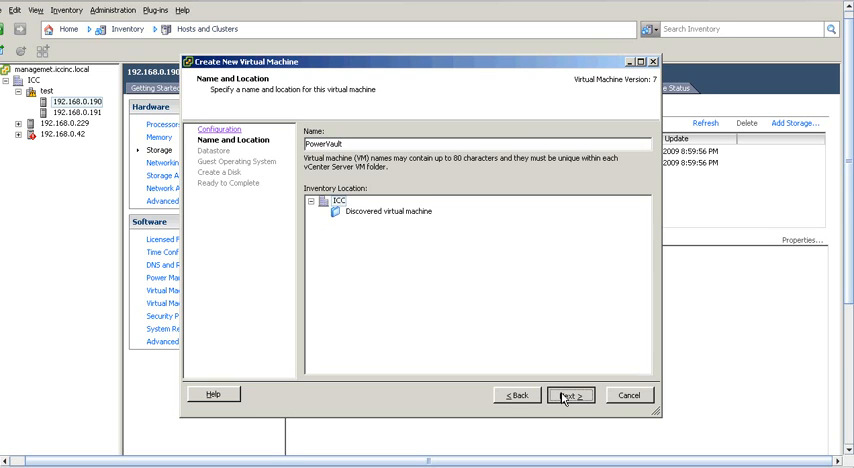
{"action": "left_click", "coordinate": [572, 394]}
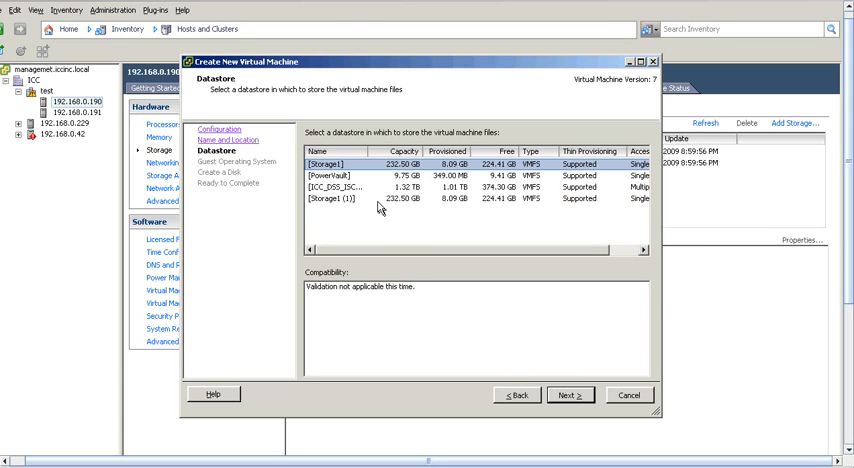
- Store the virtual machine files on the PowerVault datastore
{"action": "left_click", "coordinate": [340, 176]}
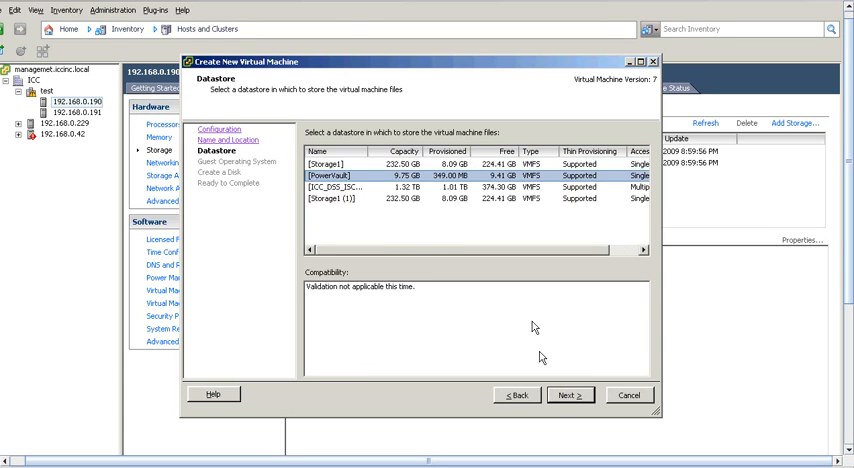
{"action": "left_click", "coordinate": [562, 394]}
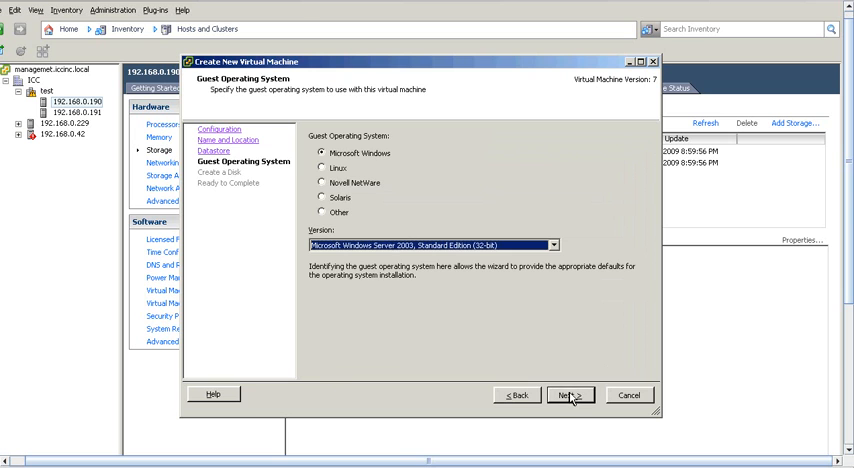
- Set the guest OS to Linux with a version and finish with the default disk size
{"action": "left_click", "coordinate": [320, 168]}
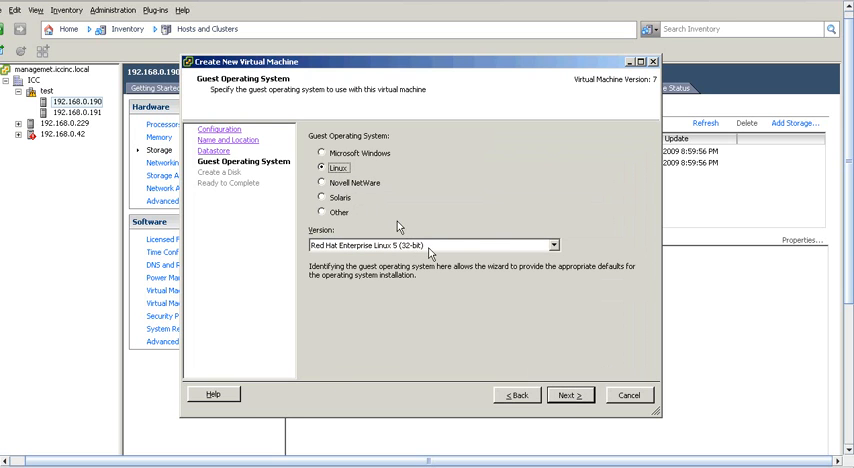
{"action": "left_click", "coordinate": [548, 244]}
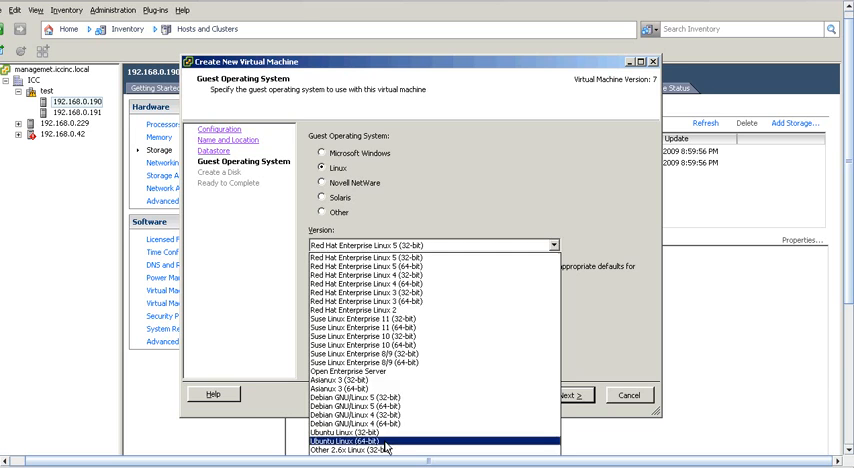
{"action": "left_click", "coordinate": [574, 394]}
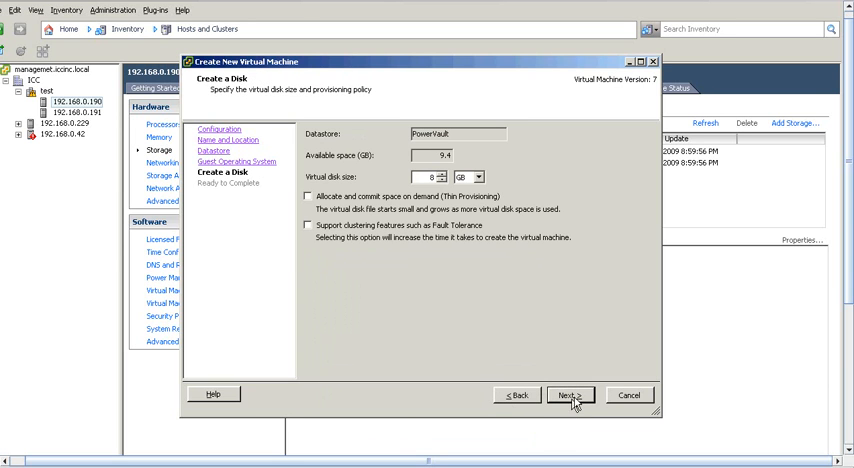
{"action": "left_click", "coordinate": [572, 396]}
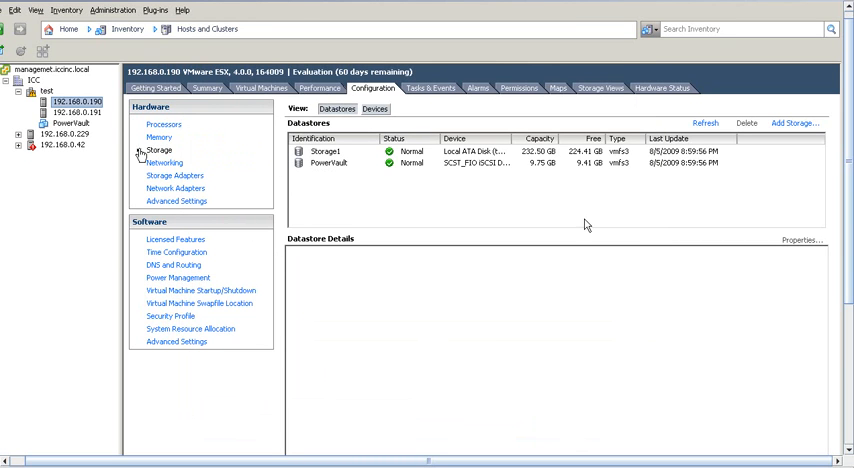
{"action": "mouse_move", "coordinate": [186, 164]}
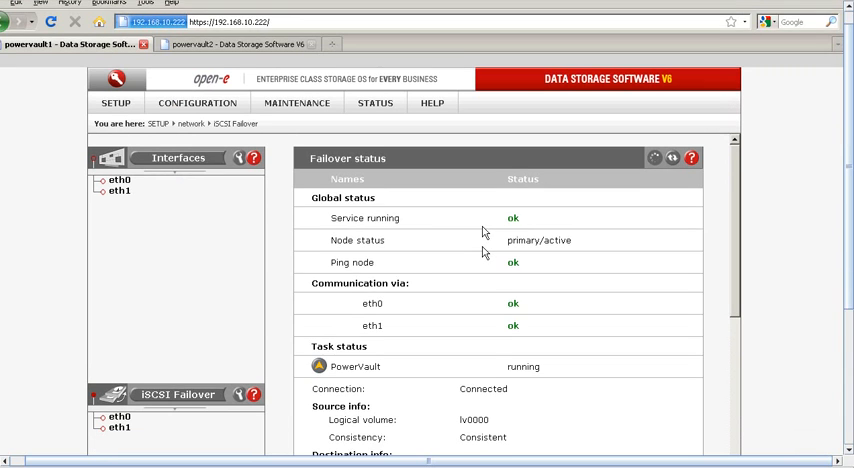
- Scroll through the iSCSI failover page and select the PowerVault task in the failover tasks
{"action": "scroll", "scroll_direction": "down", "scroll_amount": 3}
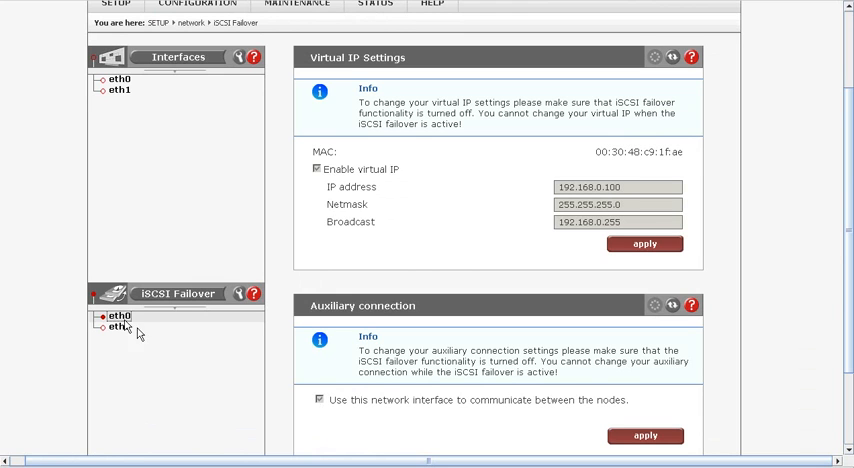
{"action": "mouse_move", "coordinate": [330, 340]}
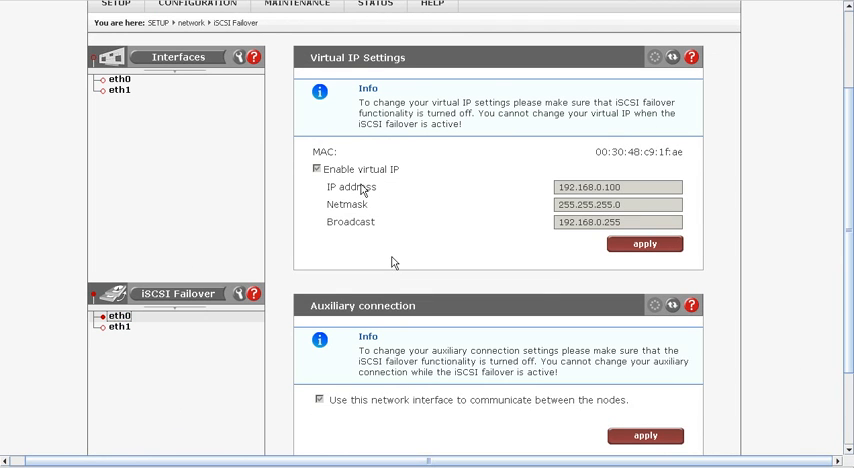
{"action": "mouse_move", "coordinate": [218, 324]}
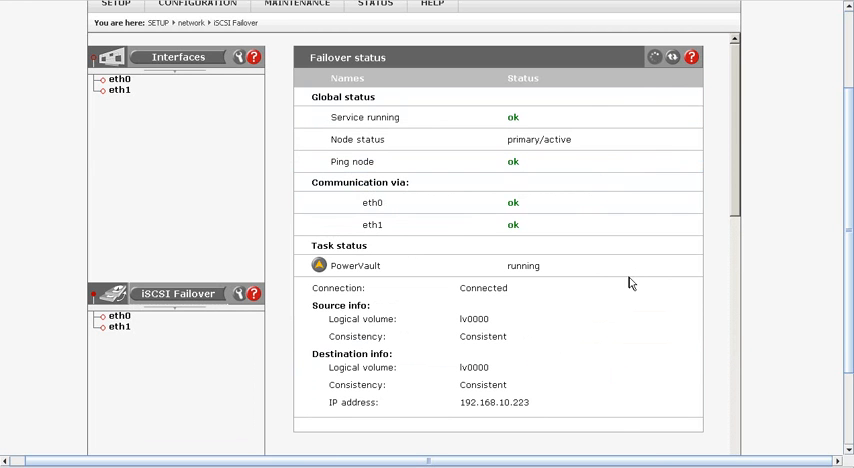
{"action": "mouse_move", "coordinate": [592, 174]}
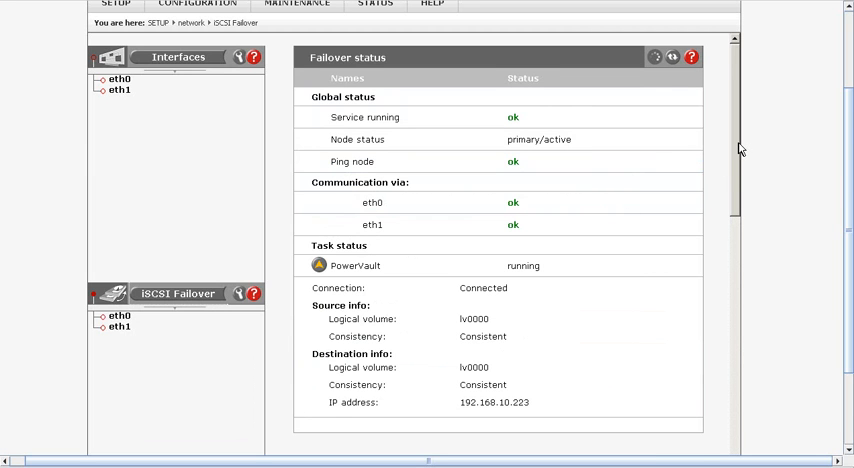
{"action": "scroll", "scroll_direction": "down", "scroll_amount": 3}
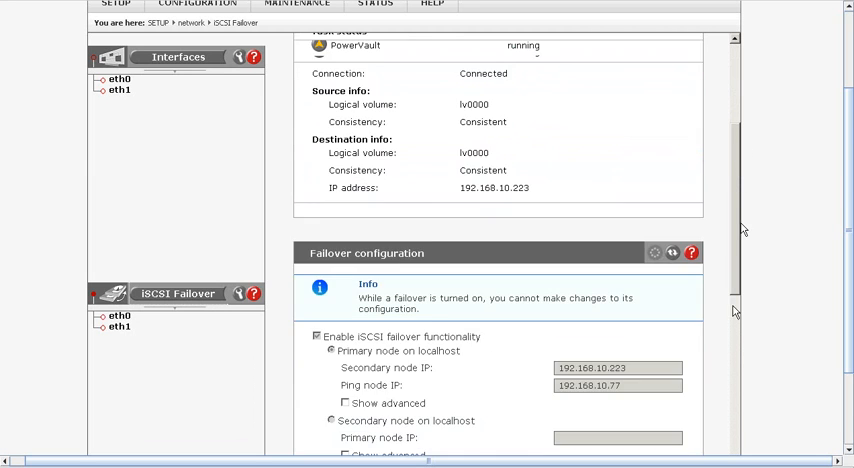
{"action": "scroll", "scroll_direction": "down", "scroll_amount": 3}
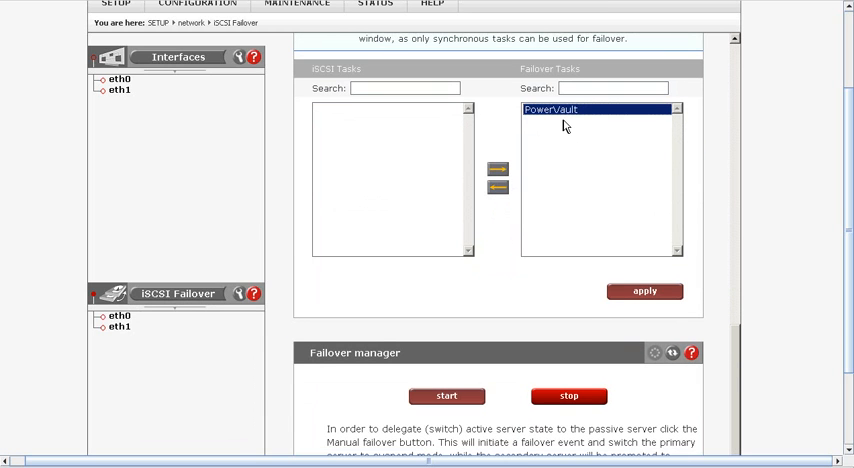
{"action": "left_click", "coordinate": [644, 292]}
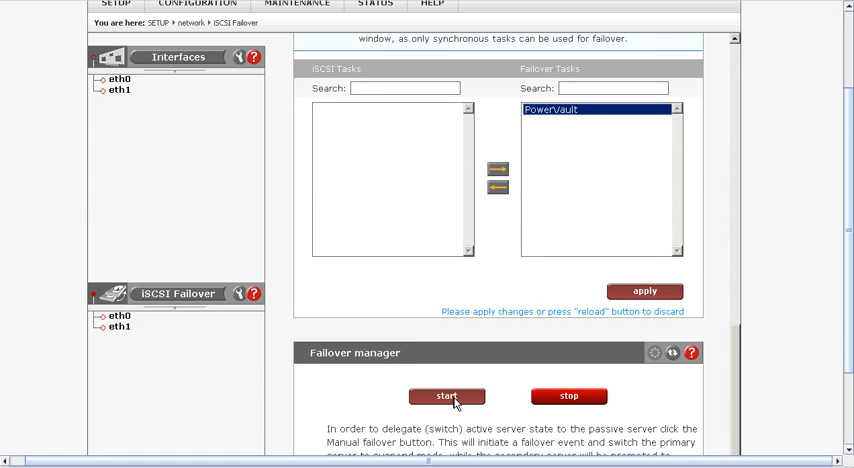
{"action": "mouse_move", "coordinate": [736, 266]}
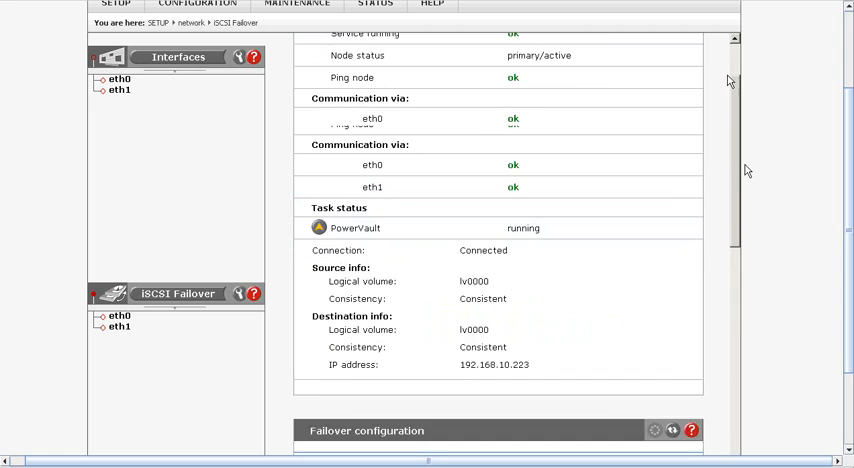
{"action": "scroll", "scroll_direction": "up", "scroll_amount": 3}
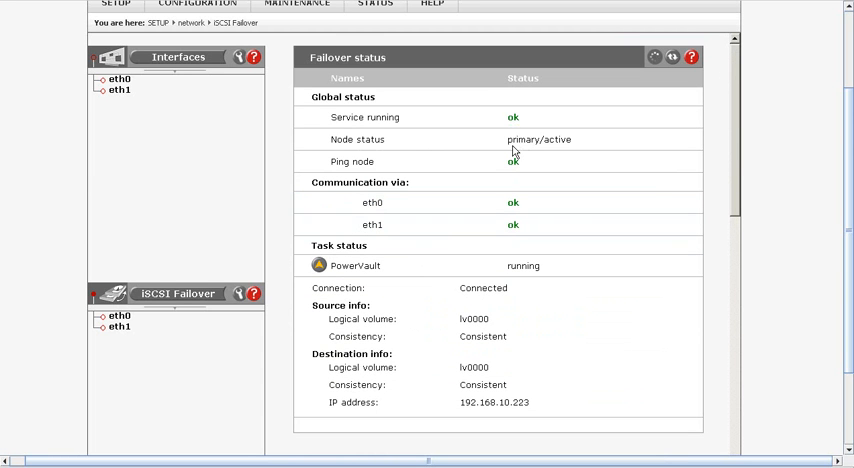
{"action": "mouse_move", "coordinate": [576, 144]}
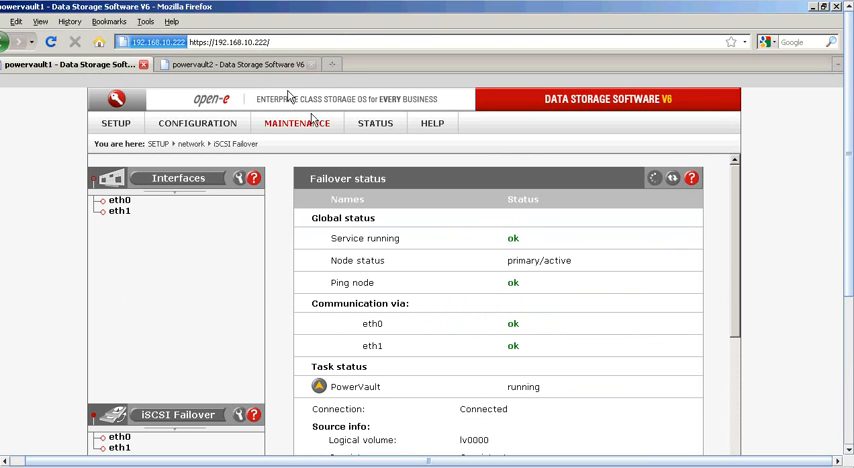
- Switch to the powervault2 node's page and open its CONFIGURATION menu
{"action": "left_click", "coordinate": [240, 64]}
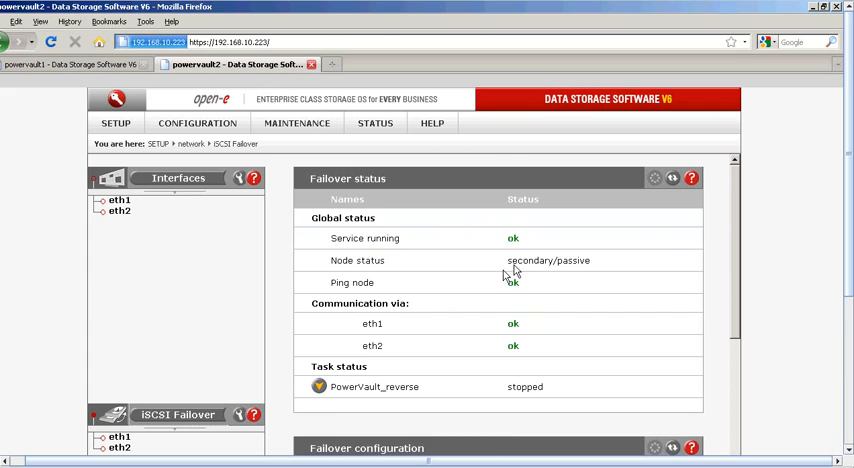
{"action": "mouse_move", "coordinate": [584, 272]}
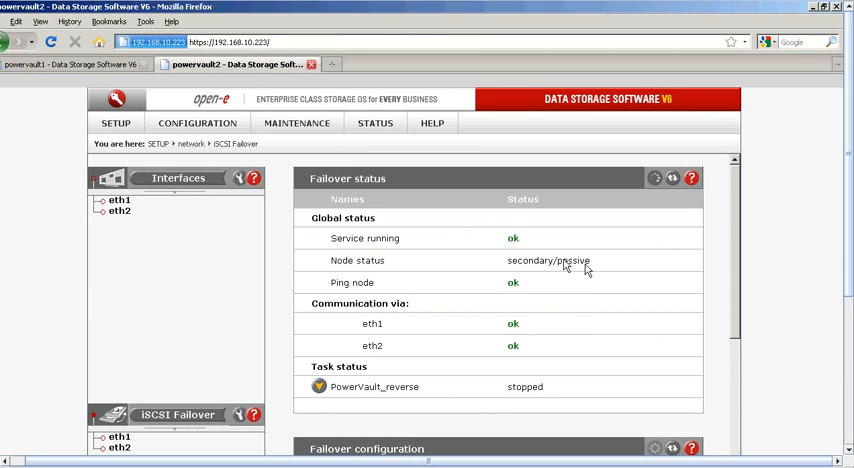
{"action": "left_click", "coordinate": [198, 124]}
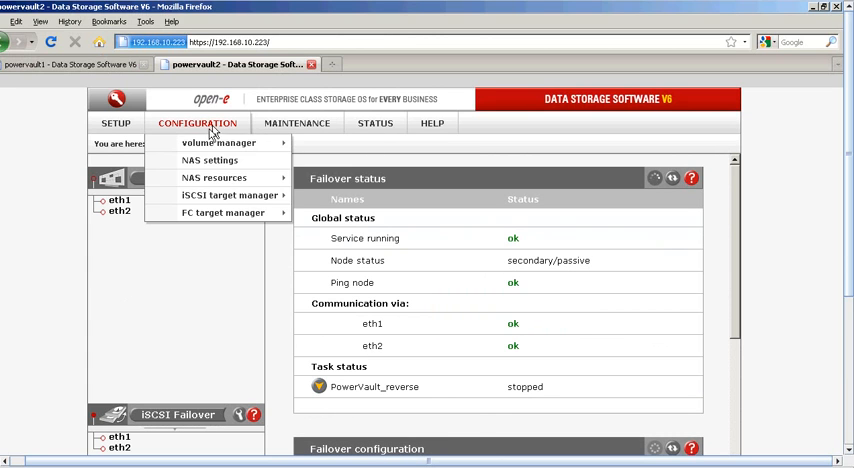
{"action": "mouse_move", "coordinate": [230, 196]}
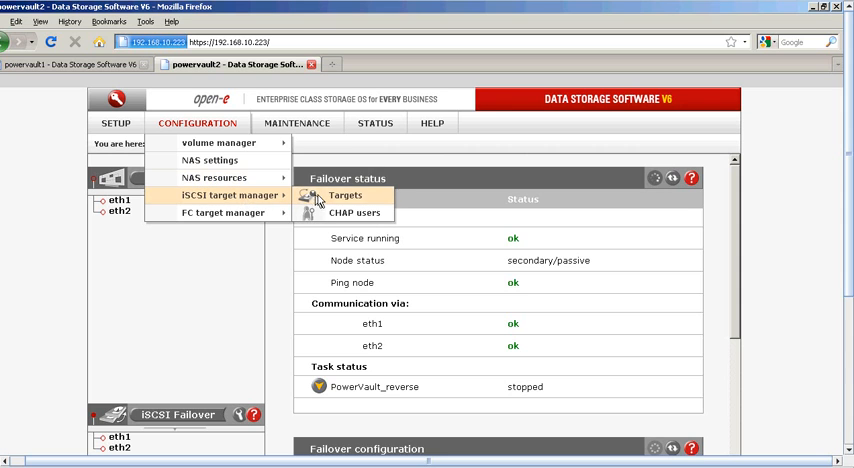
- Show target0's volume lv0000 replication details as a 10.00 GB destination
{"action": "left_click", "coordinate": [344, 196]}
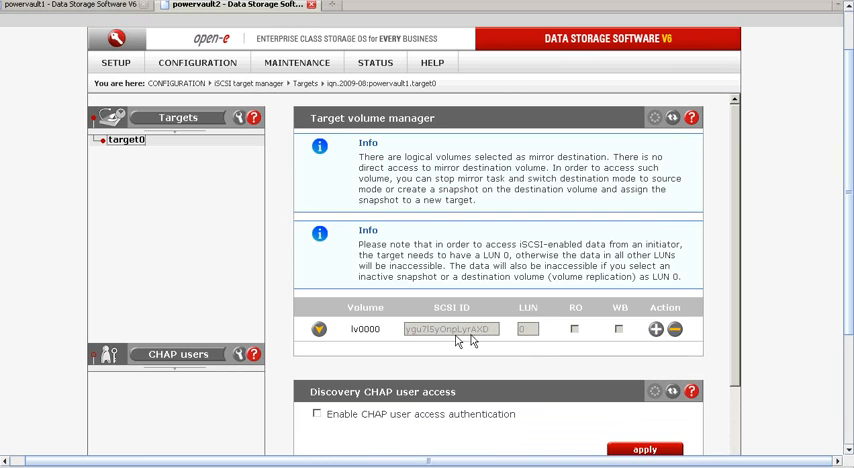
{"action": "mouse_move", "coordinate": [460, 334]}
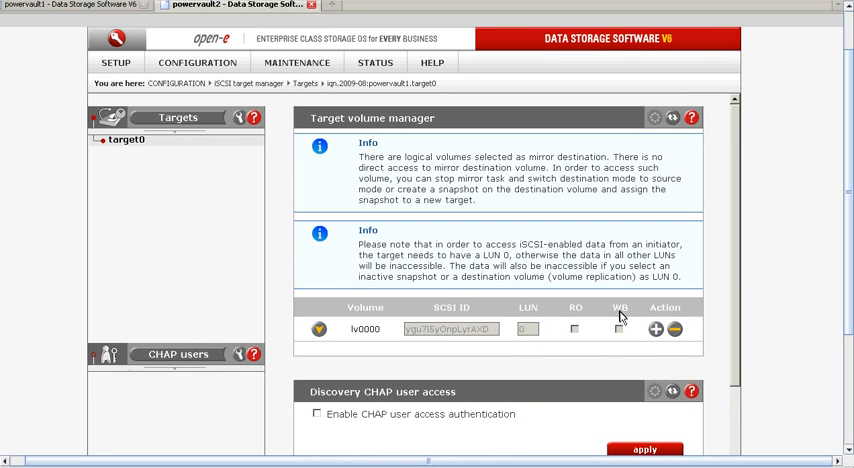
{"action": "mouse_move", "coordinate": [612, 354]}
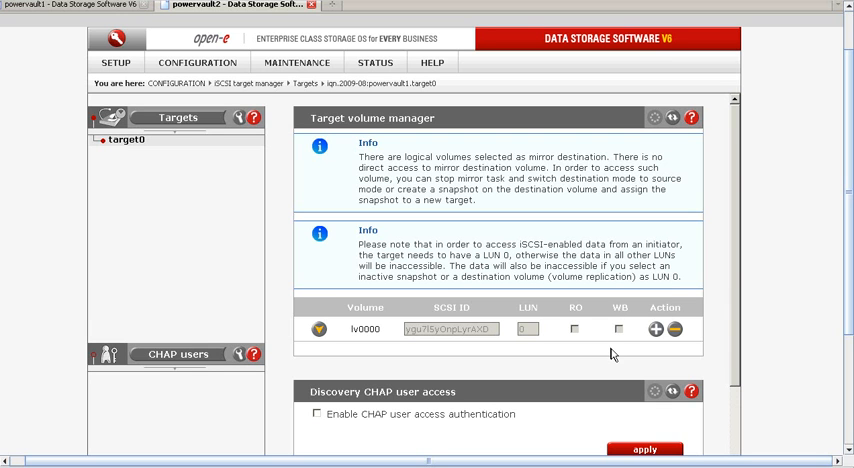
{"action": "mouse_move", "coordinate": [400, 328]}
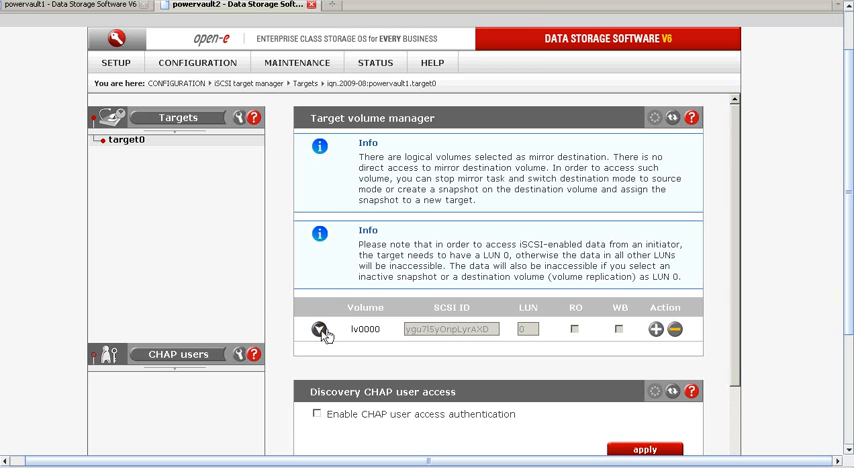
{"action": "left_click", "coordinate": [320, 328]}
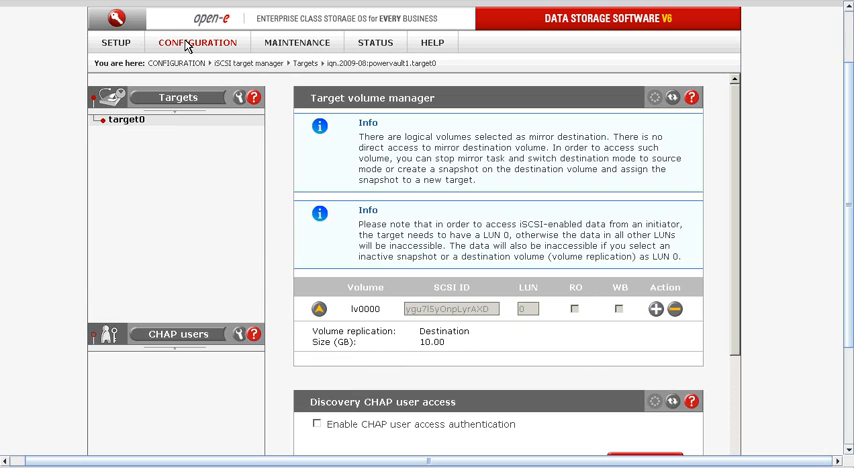
{"action": "left_click", "coordinate": [196, 42]}
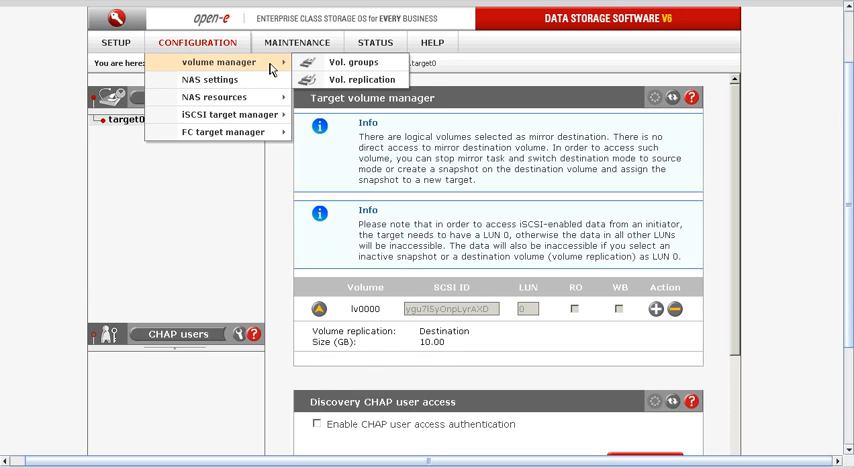
{"action": "mouse_move", "coordinate": [348, 62]}
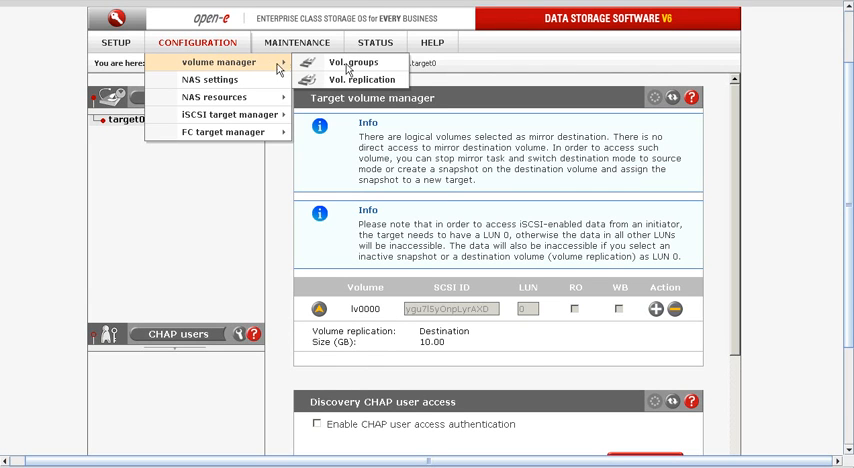
- Show the About Data Storage Software V6 page with version 6.0up04 and trial licence details
{"action": "left_click", "coordinate": [436, 42]}
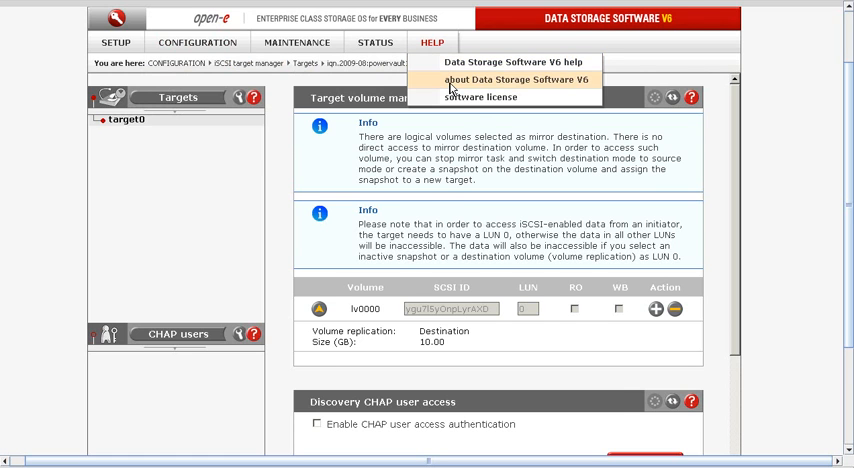
{"action": "left_click", "coordinate": [520, 80]}
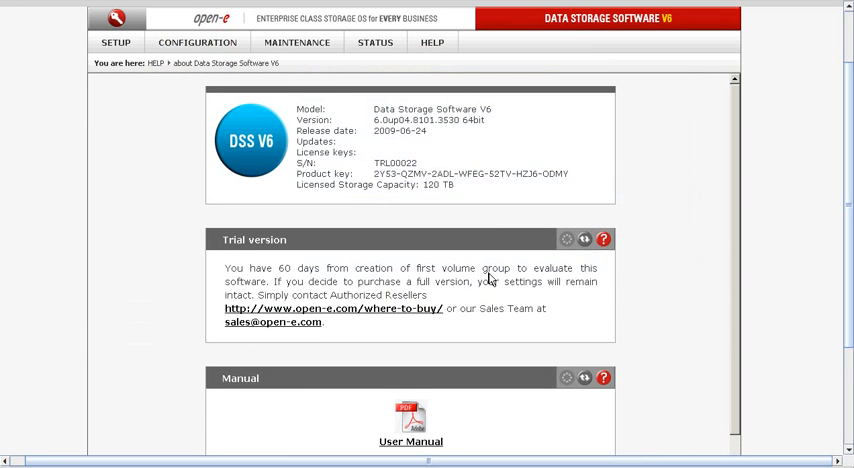